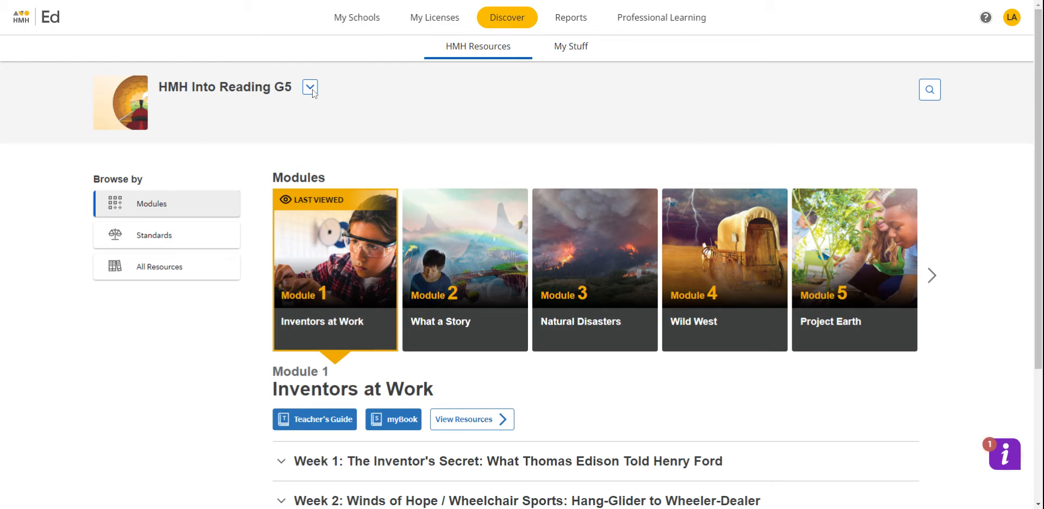
Show every HMH Into Reading G5 resource via All Resources, listing all 439 items
{"action": "left_click", "coordinate": [309, 87]}
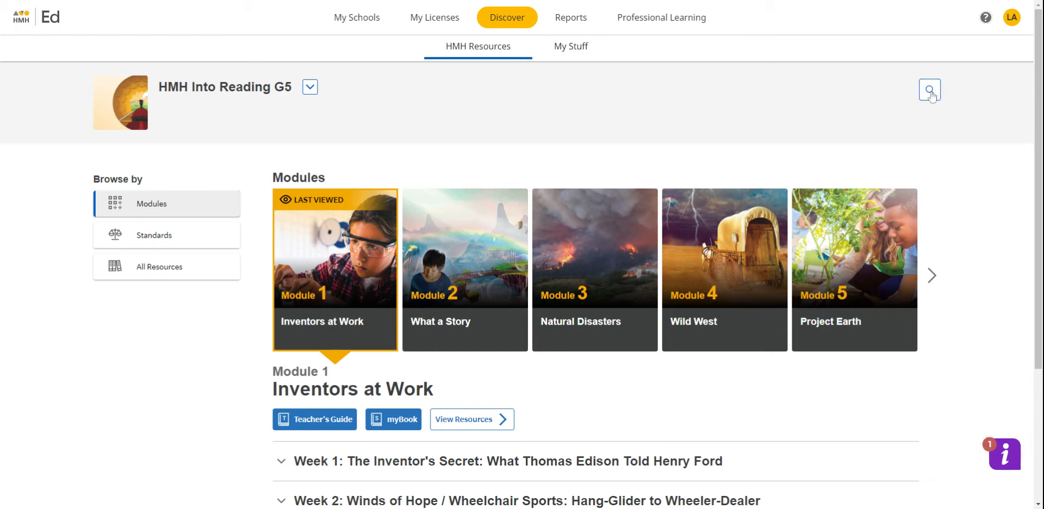
{"action": "mouse_move", "coordinate": [918, 100]}
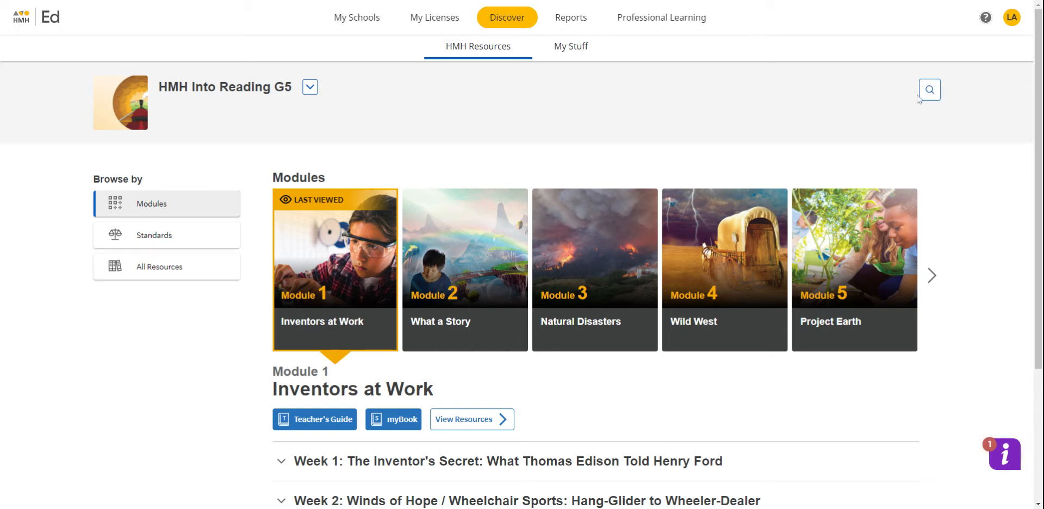
{"action": "mouse_move", "coordinate": [601, 137]}
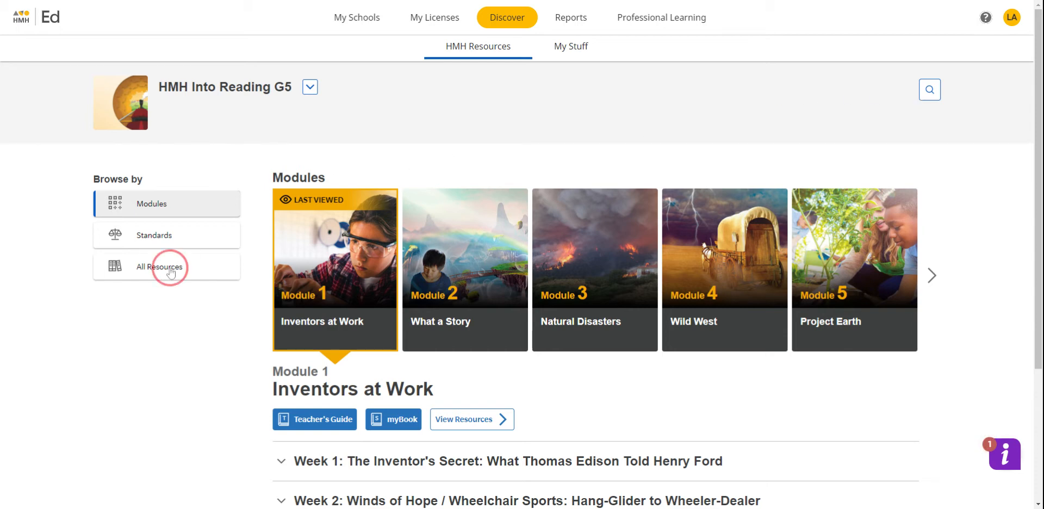
{"action": "left_click", "coordinate": [158, 268]}
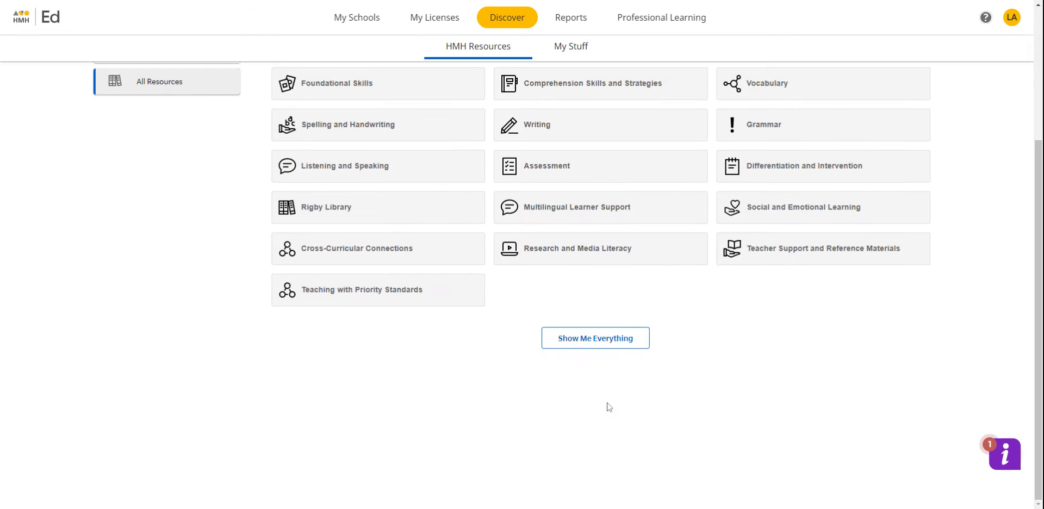
{"action": "left_click", "coordinate": [595, 338]}
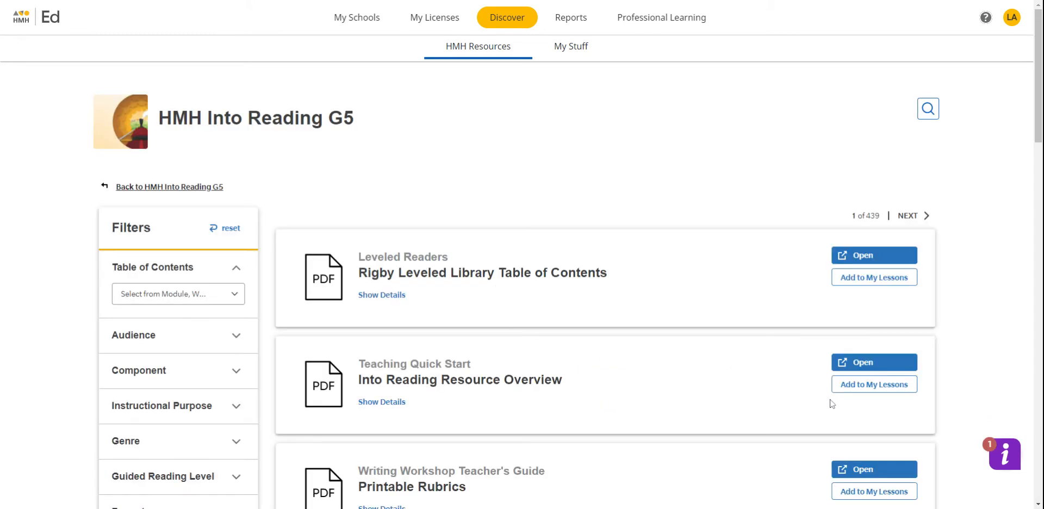
{"action": "scroll", "scroll_direction": "down", "scroll_amount": 3}
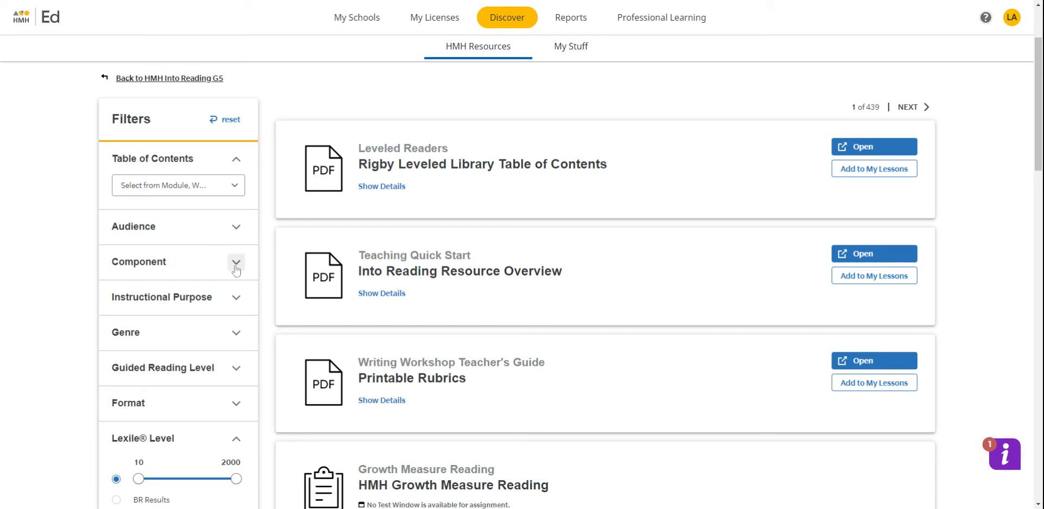
Filter by Audience: Teacher, Component: Printables and Format: PDF, narrowing to 40 results
{"action": "left_click", "coordinate": [235, 262]}
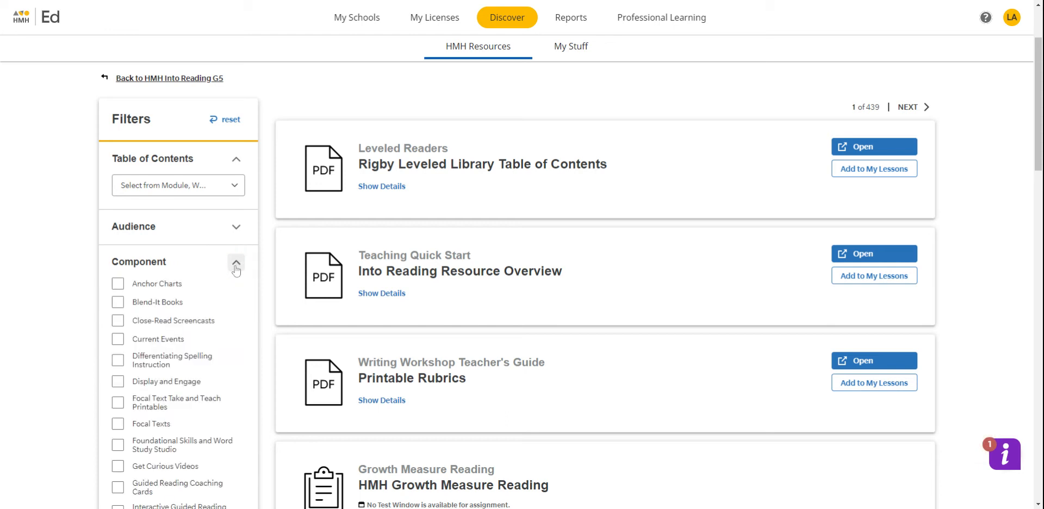
{"action": "left_click", "coordinate": [236, 262]}
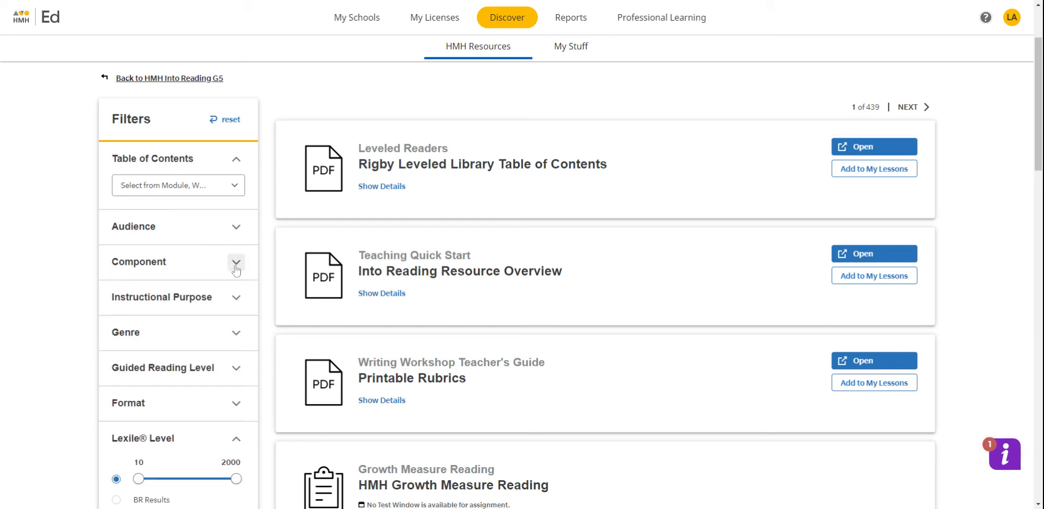
{"action": "left_click", "coordinate": [236, 263]}
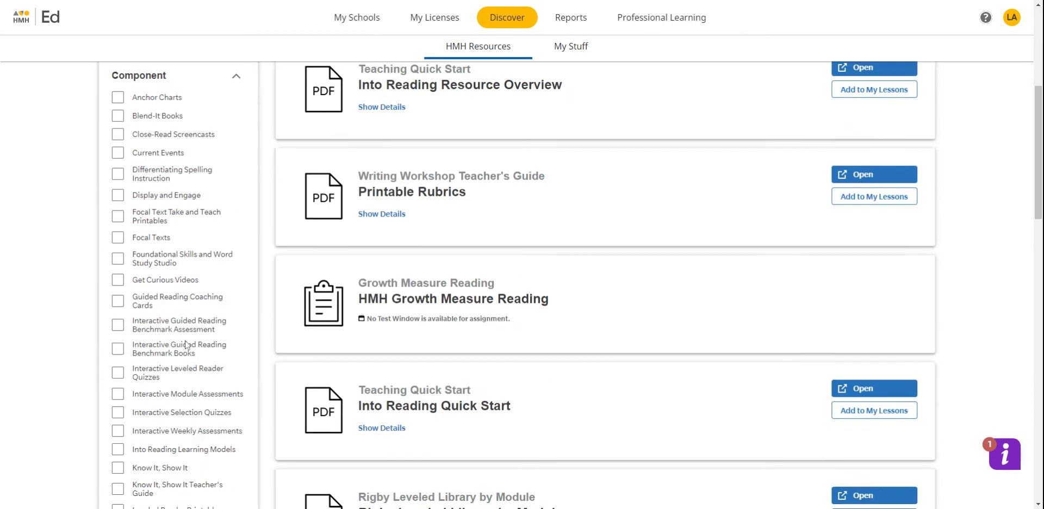
{"action": "scroll", "scroll_direction": "down", "scroll_amount": 3}
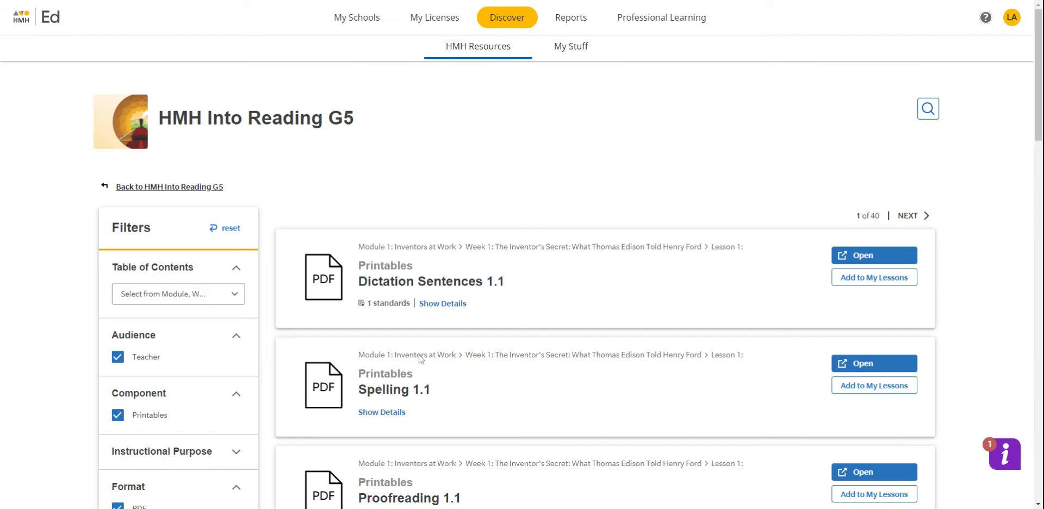
{"action": "scroll", "scroll_direction": "down", "scroll_amount": 3}
{"action": "type", "text": "ah"}
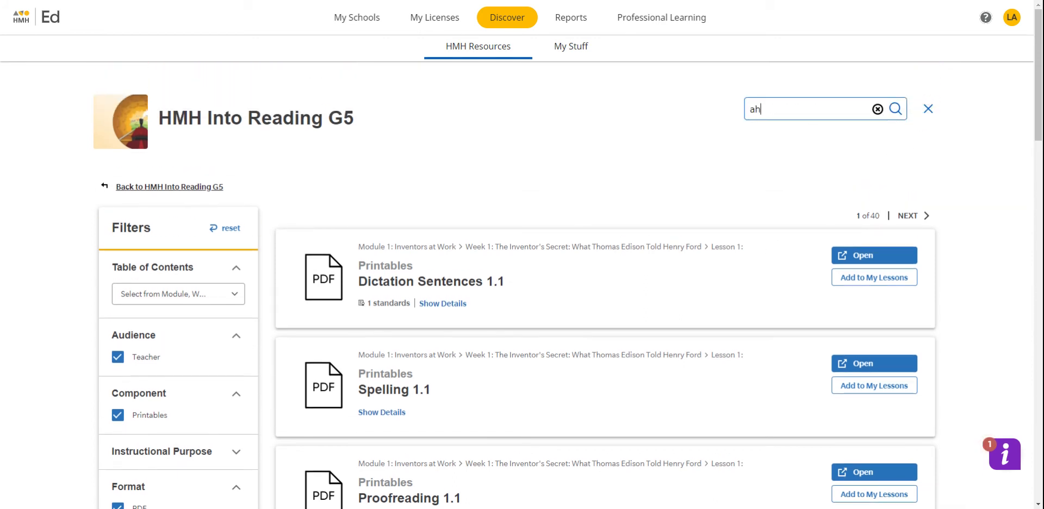
Search for 'anchor chart' and review the 10 results with no filters checked
{"action": "type", "text": "nchor chart"}
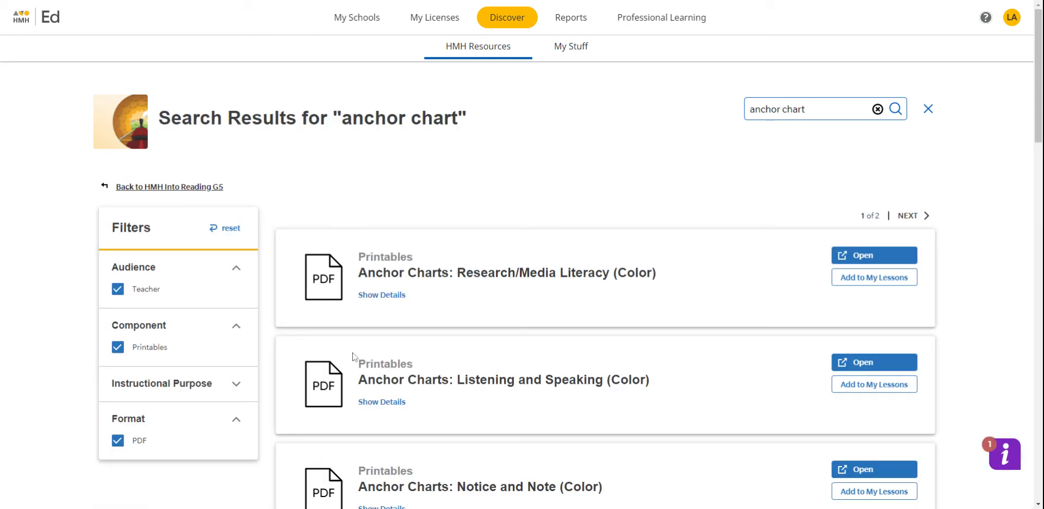
{"action": "mouse_move", "coordinate": [326, 398]}
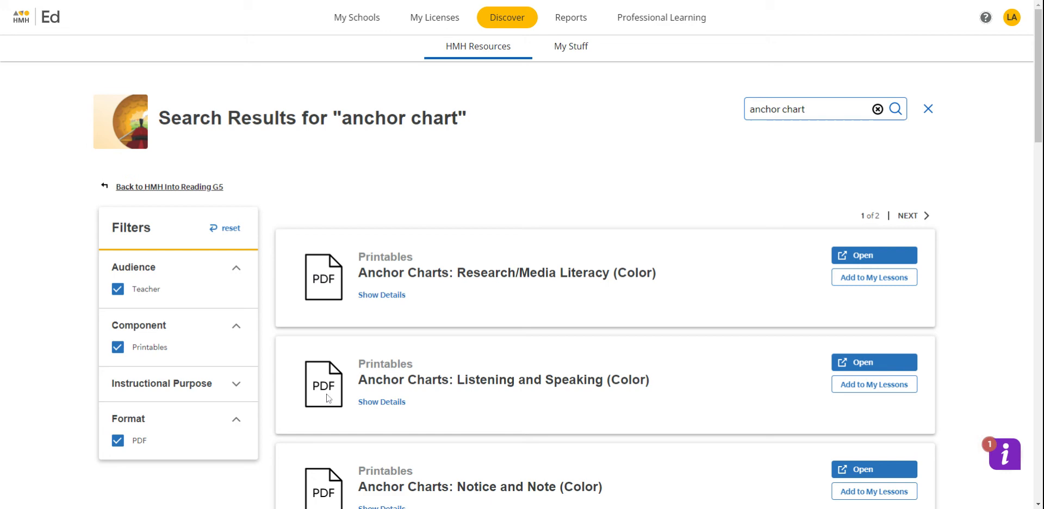
{"action": "scroll", "scroll_direction": "down", "scroll_amount": 3}
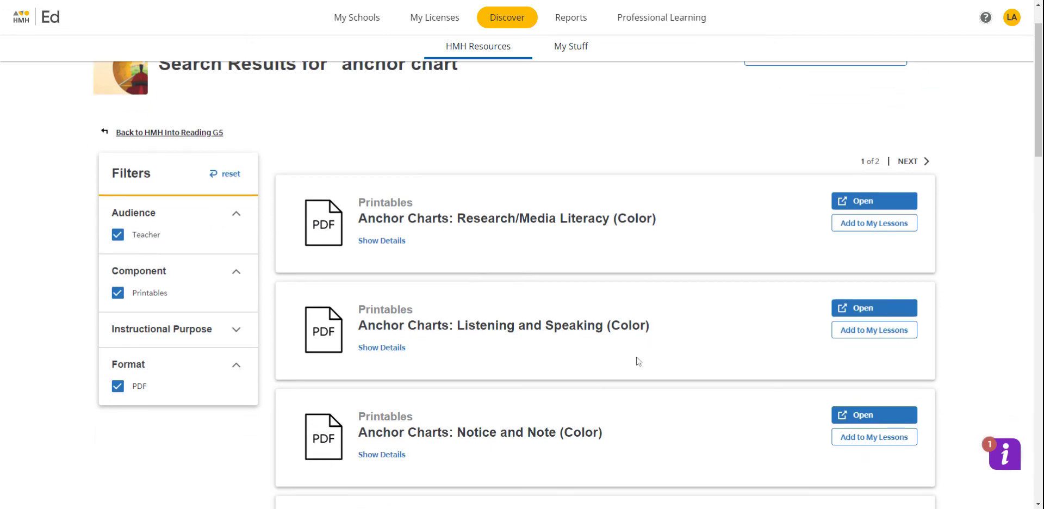
{"action": "scroll", "scroll_direction": "down", "scroll_amount": 3}
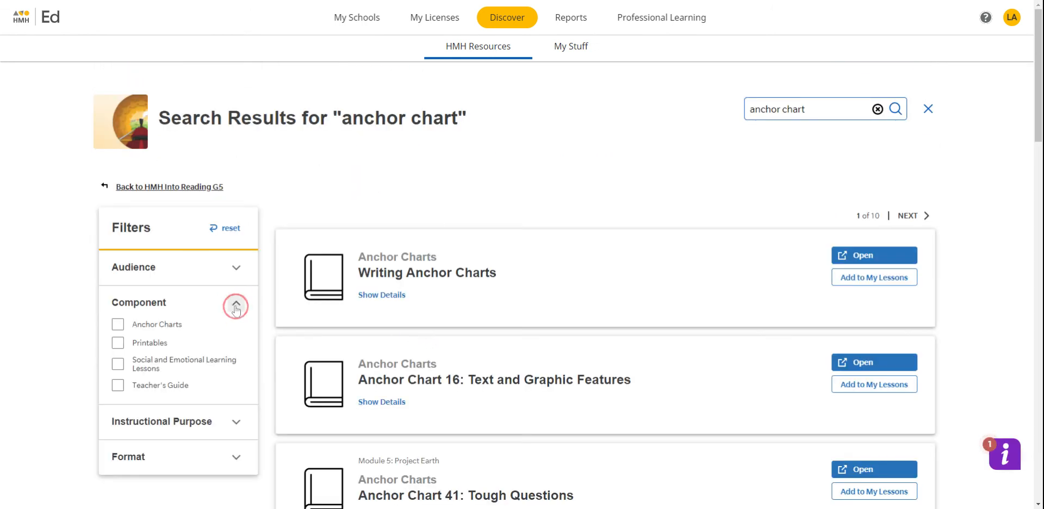
Expand the Format and Instructional Purpose filter categories beside the anchor chart results
{"action": "left_click", "coordinate": [236, 457]}
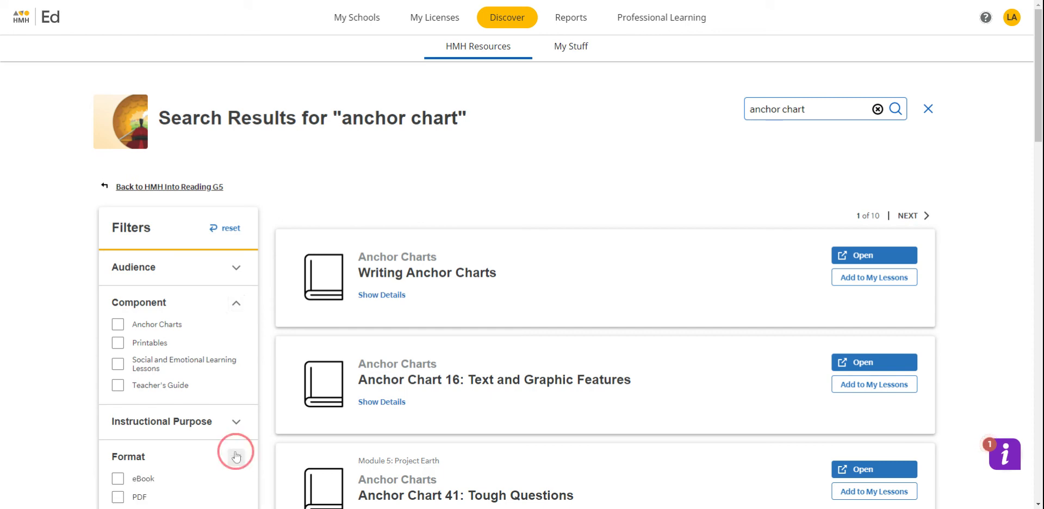
{"action": "left_click", "coordinate": [236, 314]}
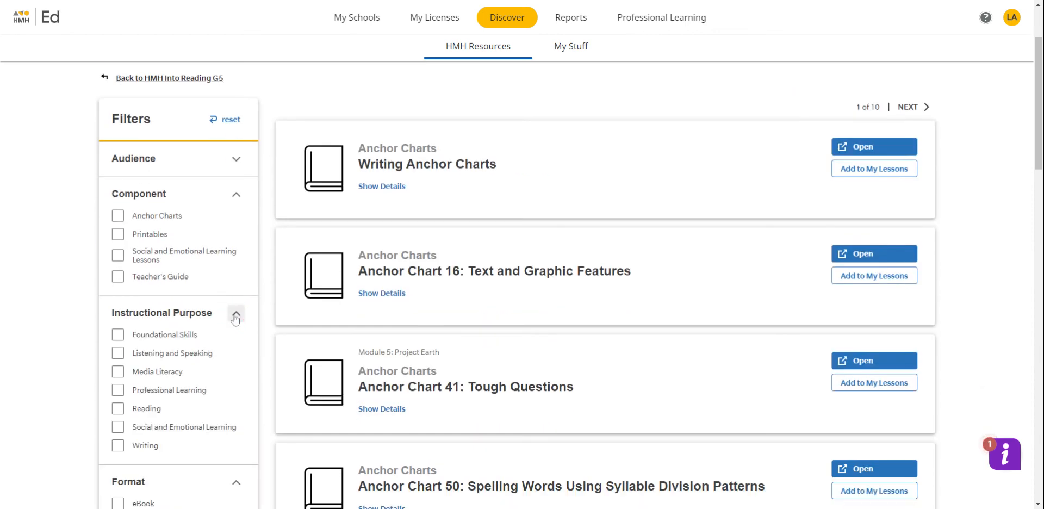
{"action": "scroll", "scroll_direction": "down", "scroll_amount": 3}
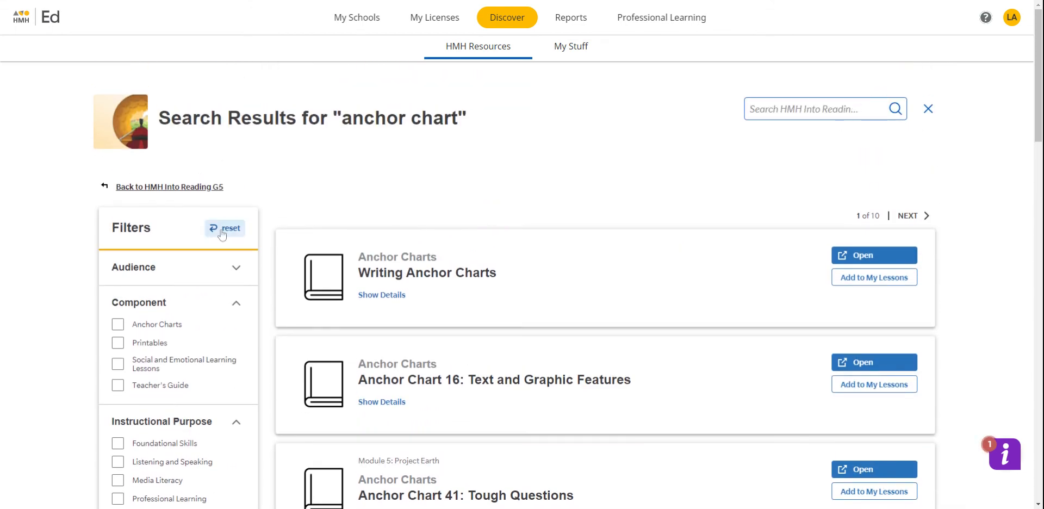
{"action": "mouse_move", "coordinate": [543, 265]}
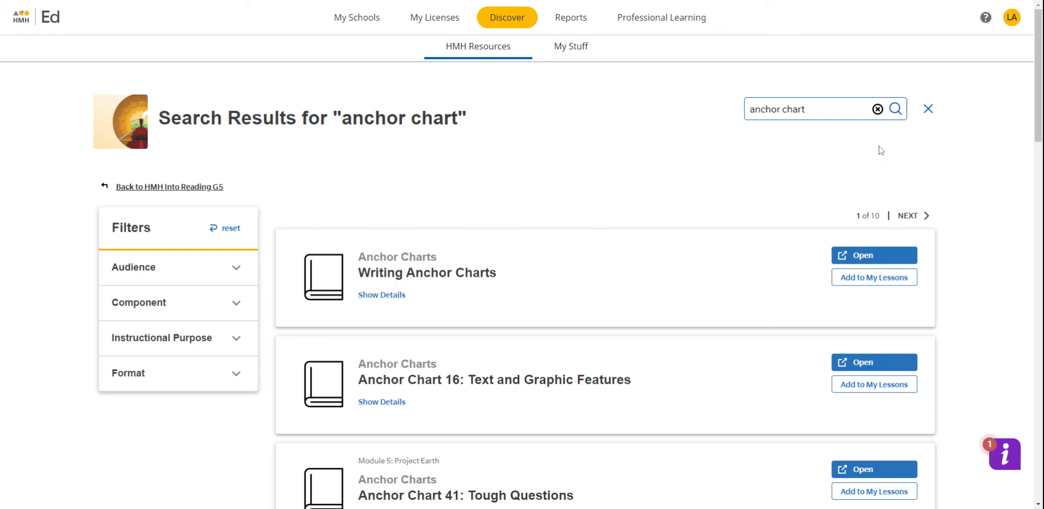
Reset the filters and clear the 'anchor chart' search text
{"action": "left_click", "coordinate": [876, 109]}
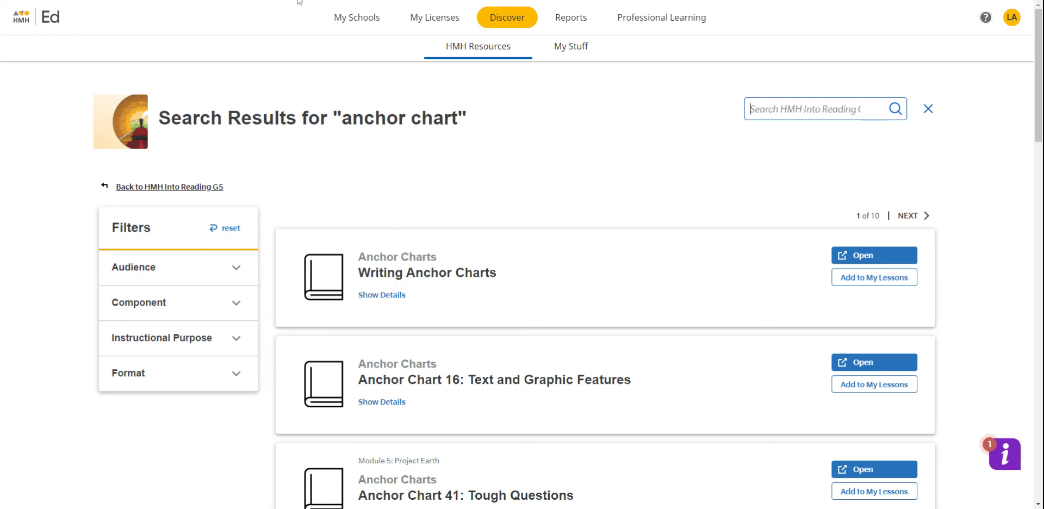